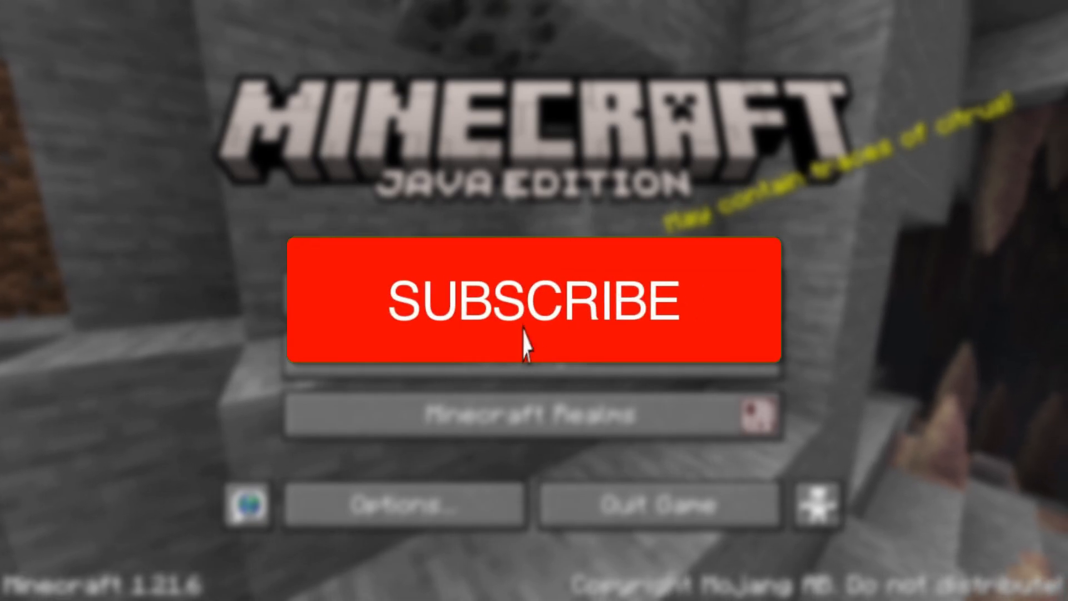
Switch from the Minecraft title screen to Chrome on the Google homepage
left_click(535, 301)
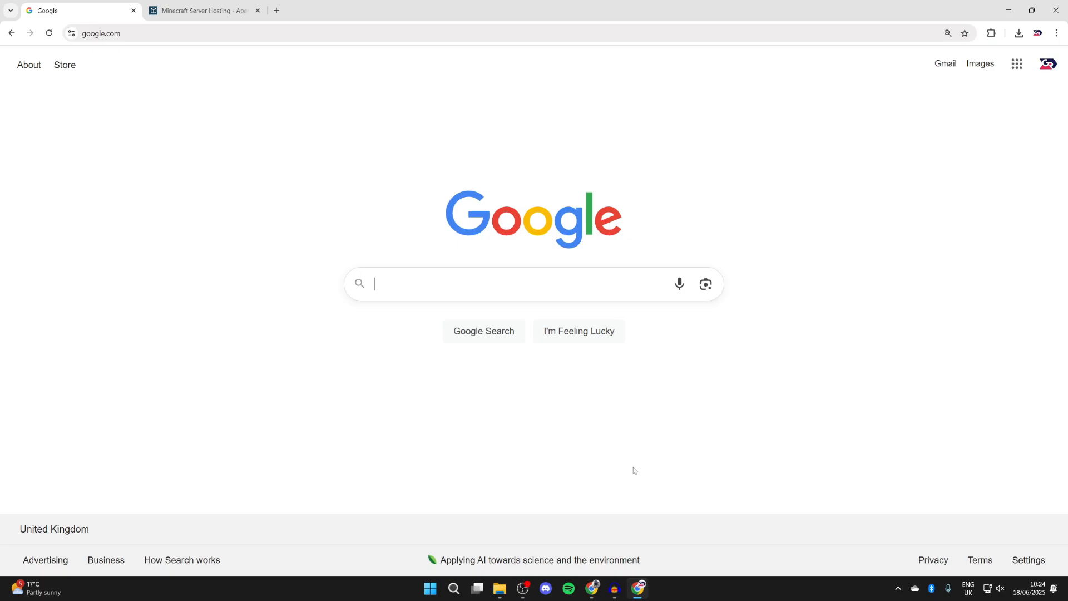
Search 'iris shaders' and download the universal Iris installer jar from irisshaders.dev
type("iris sha")
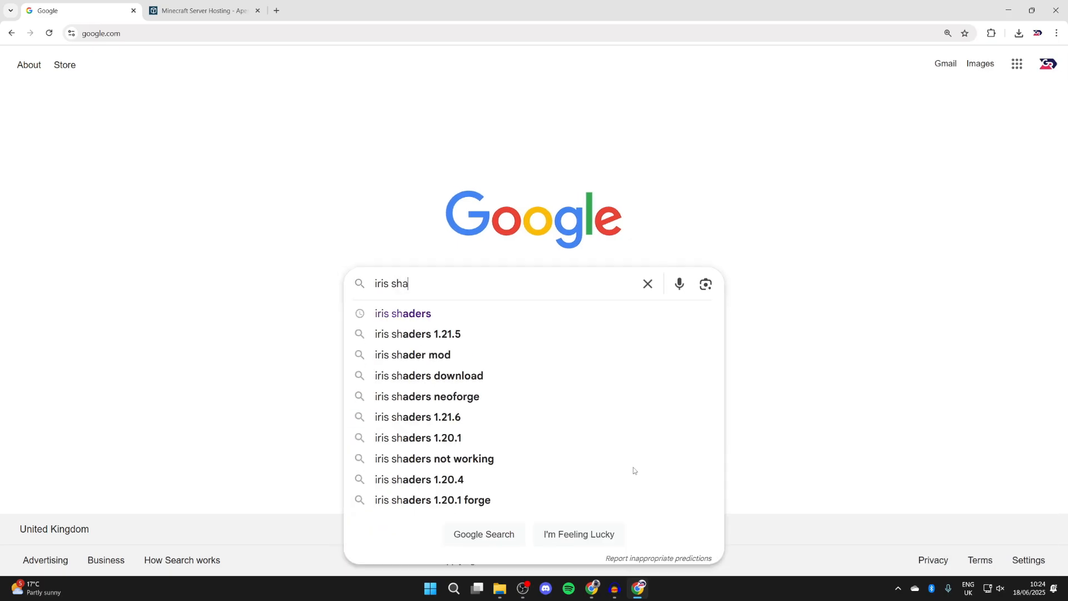
left_click(402, 313)
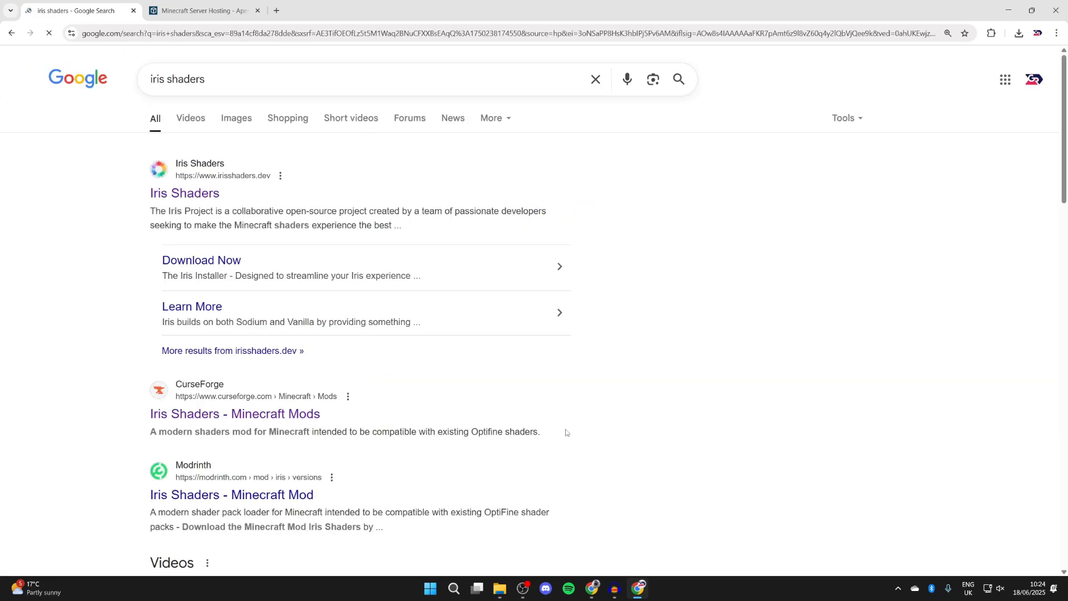
left_click(184, 193)
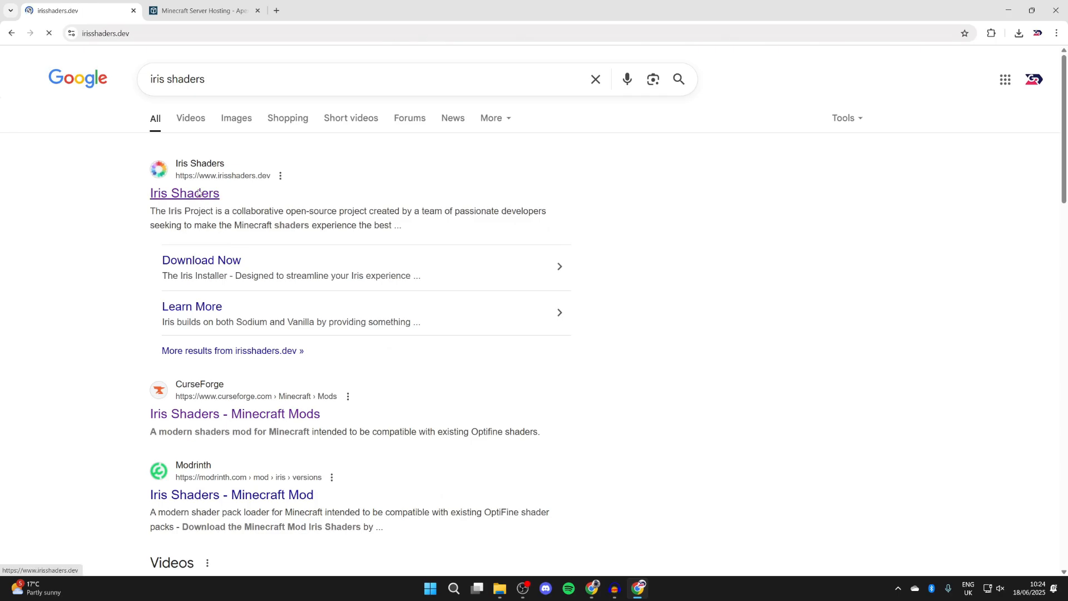
left_click(184, 193)
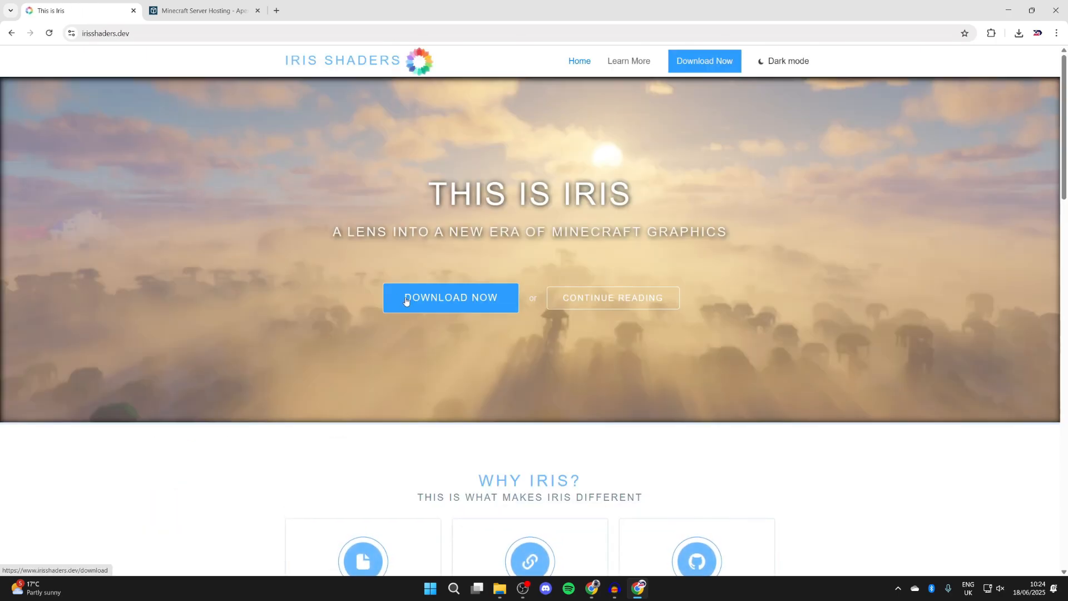
left_click(450, 298)
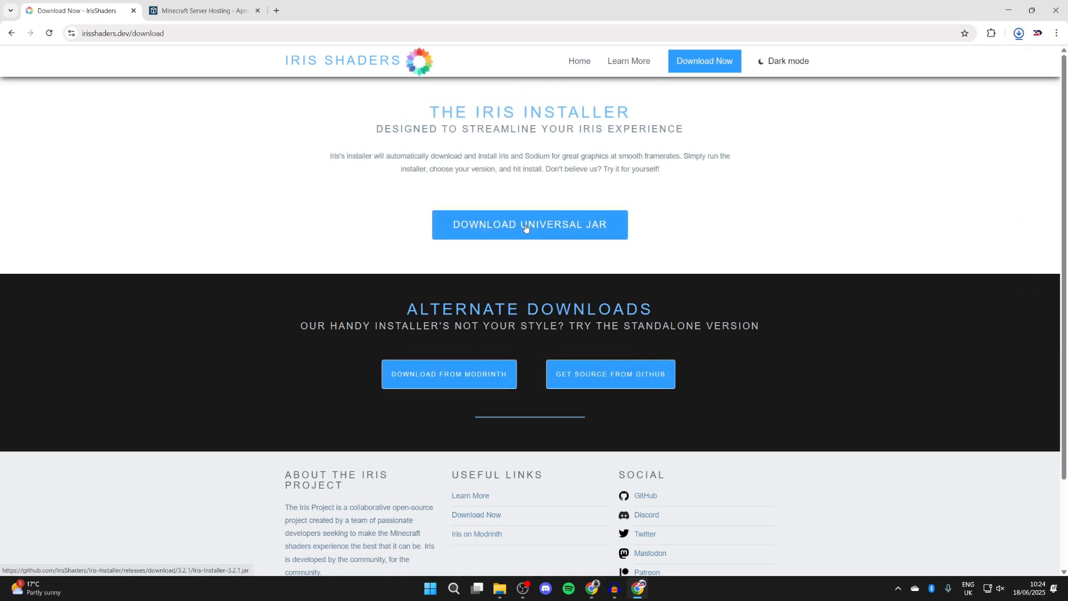
left_click(1018, 33)
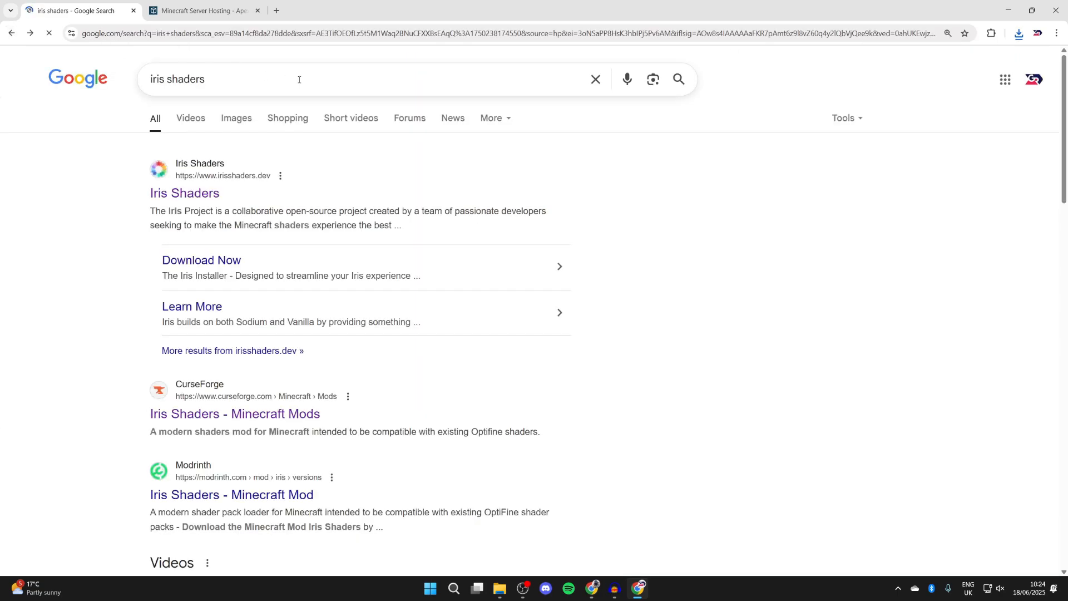
Replace the search with 'curseforge' and open the CurseForge website from the results
left_click(298, 79)
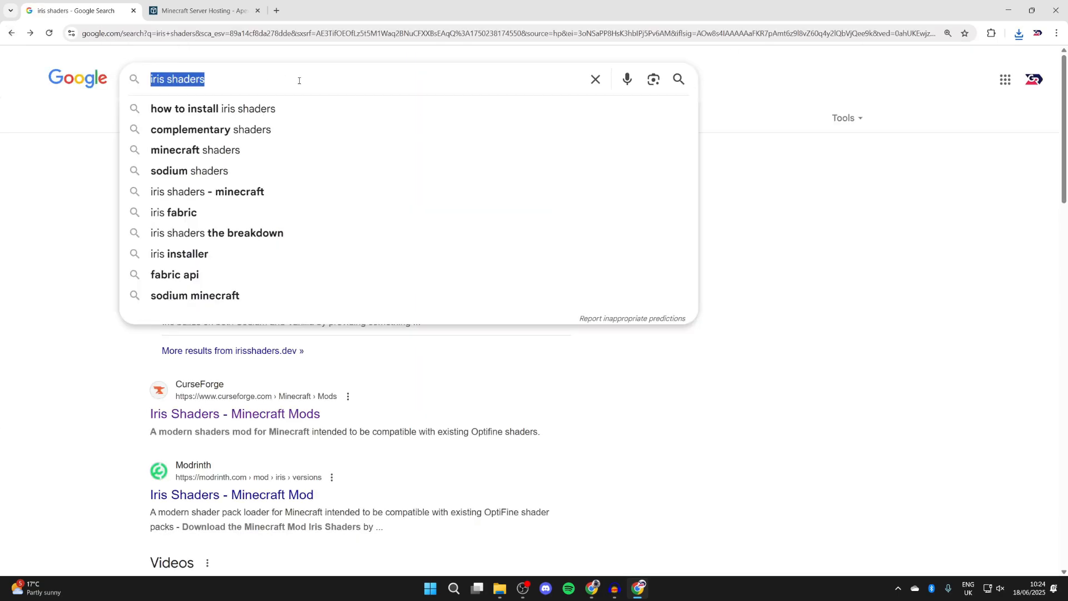
type("cursd")
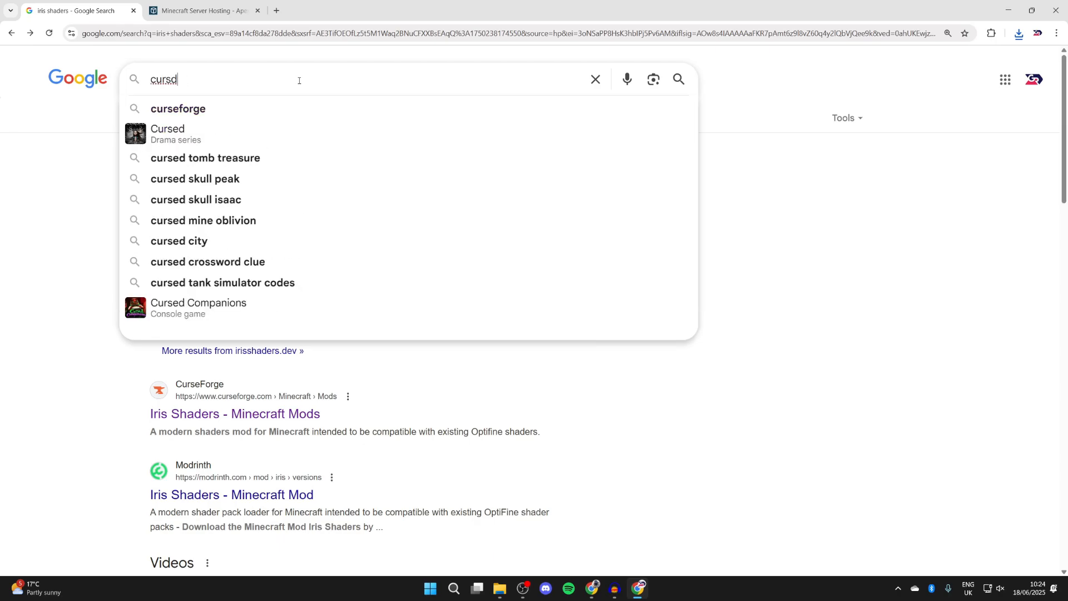
left_click(178, 109)
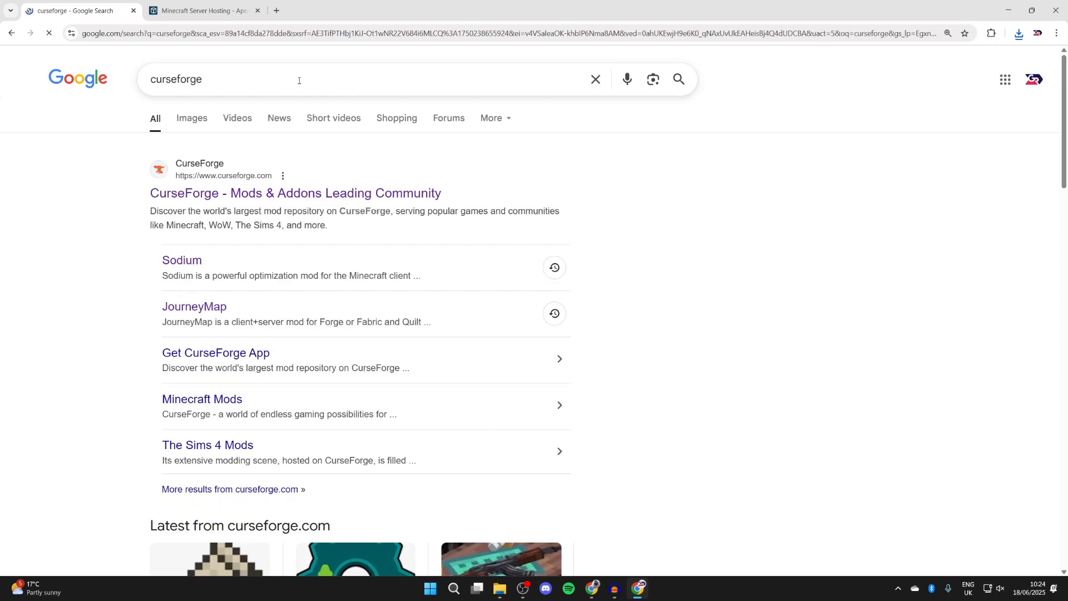
left_click(295, 193)
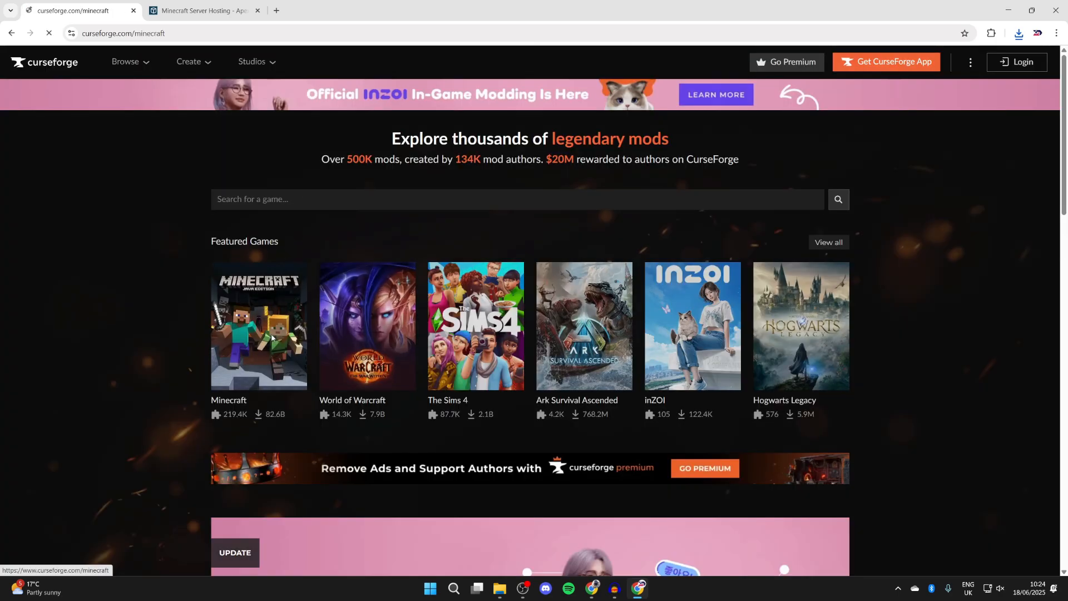
Browse all Minecraft projects and open the Complementary Shaders - Reimagined project page
left_click(258, 325)
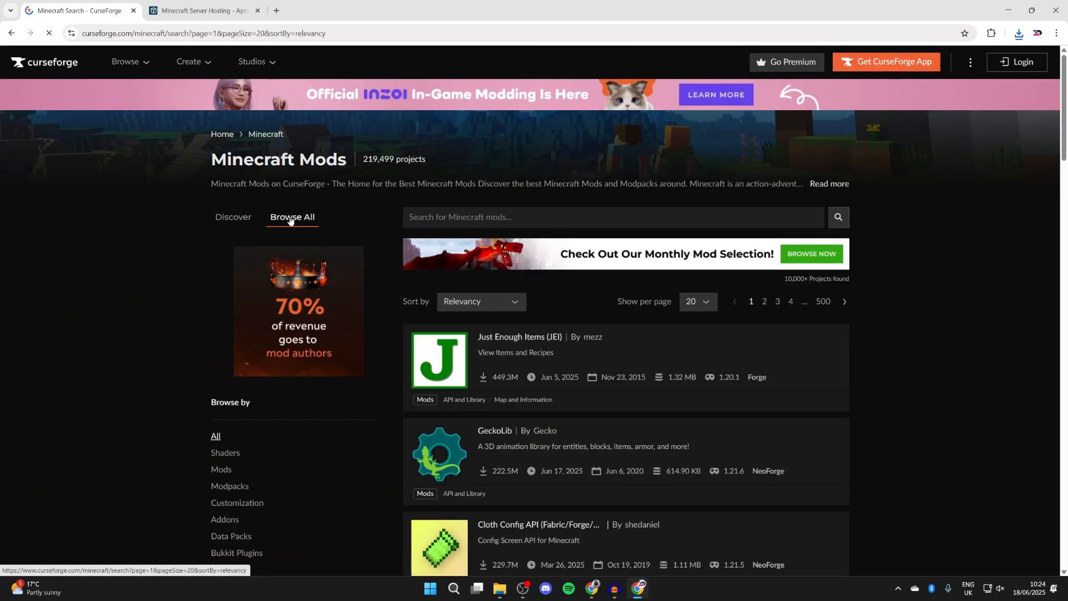
scroll("down", 3)
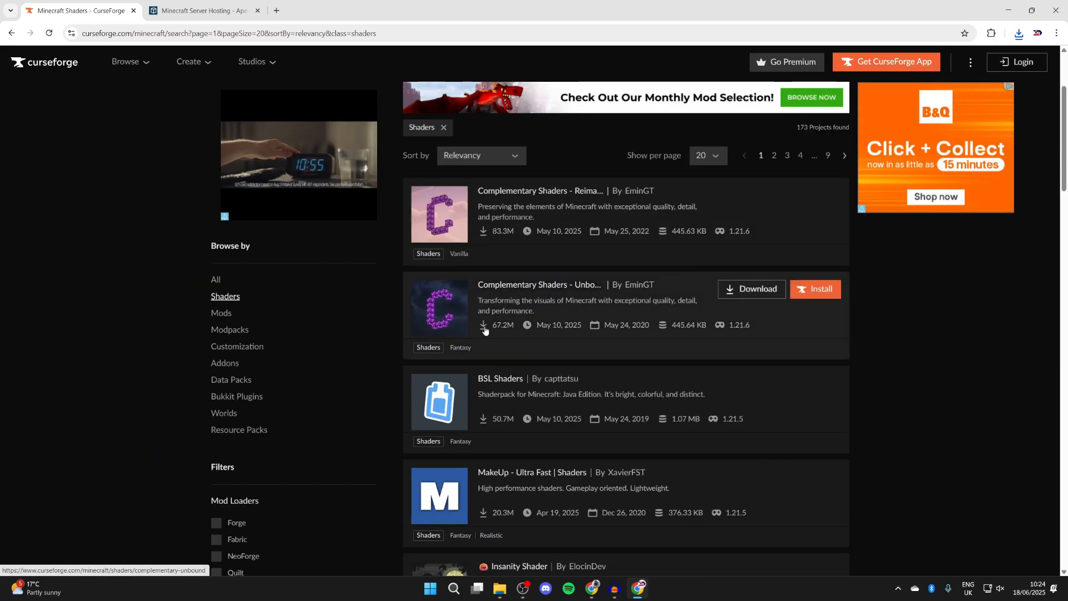
left_click(540, 190)
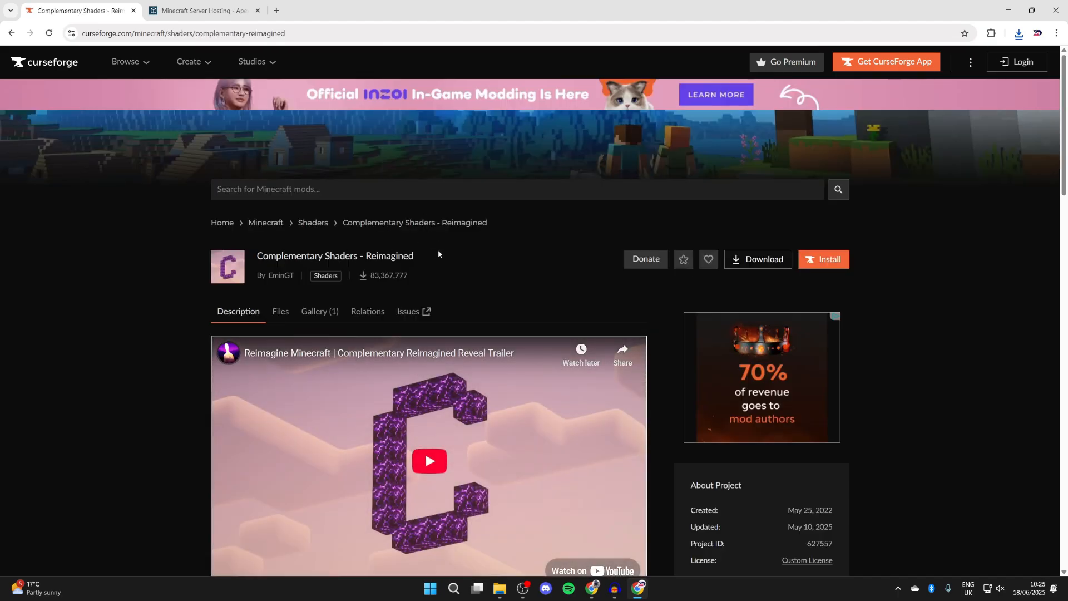
Download the r5.5.1 release from the Files list and confirm it in Chrome's downloads
left_click(279, 313)
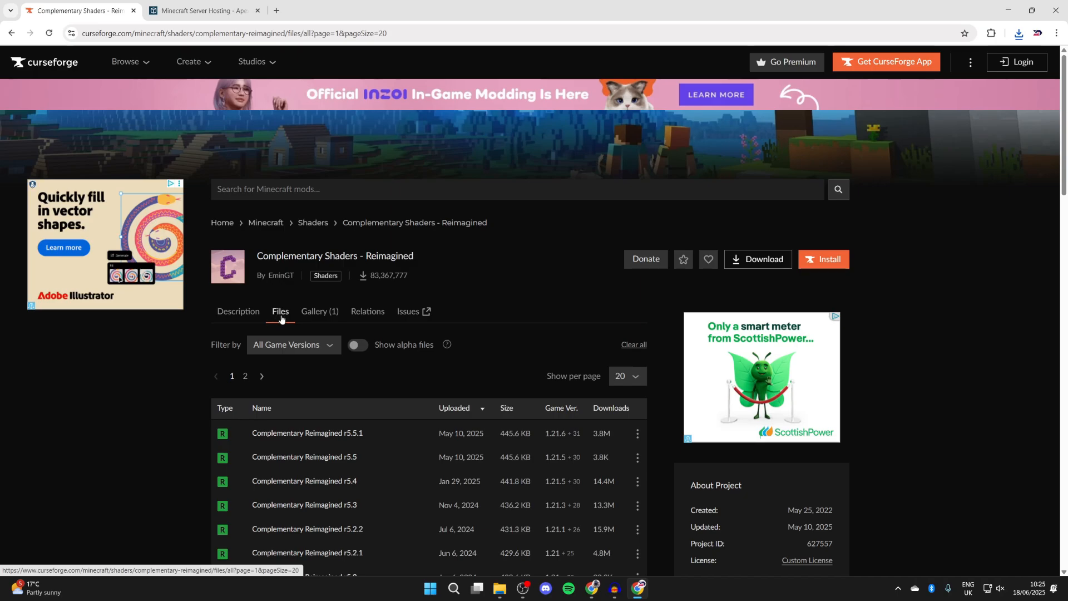
scroll("down", 3)
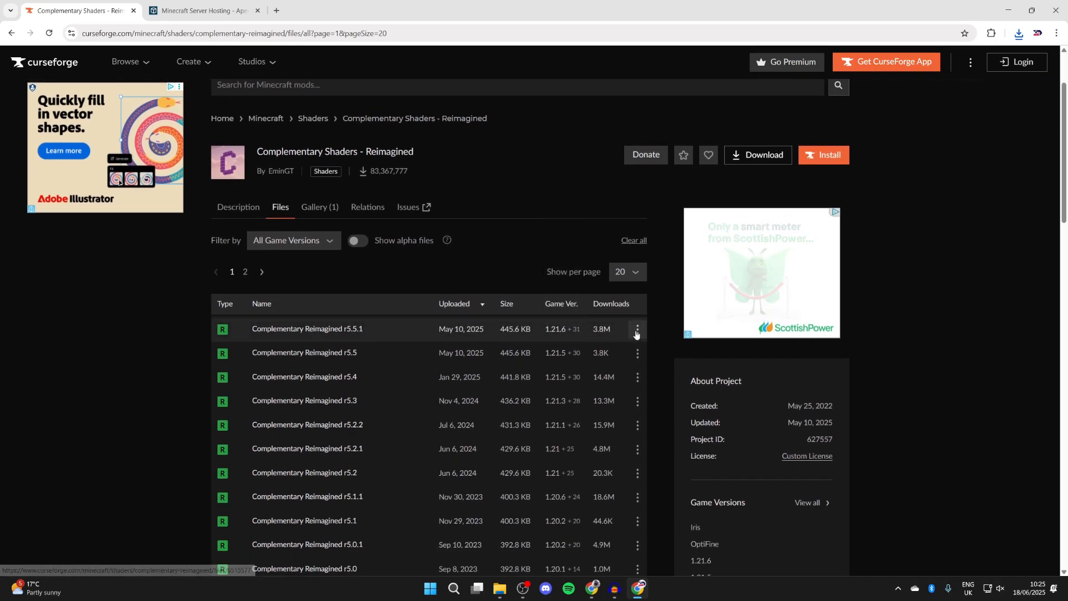
left_click(635, 332)
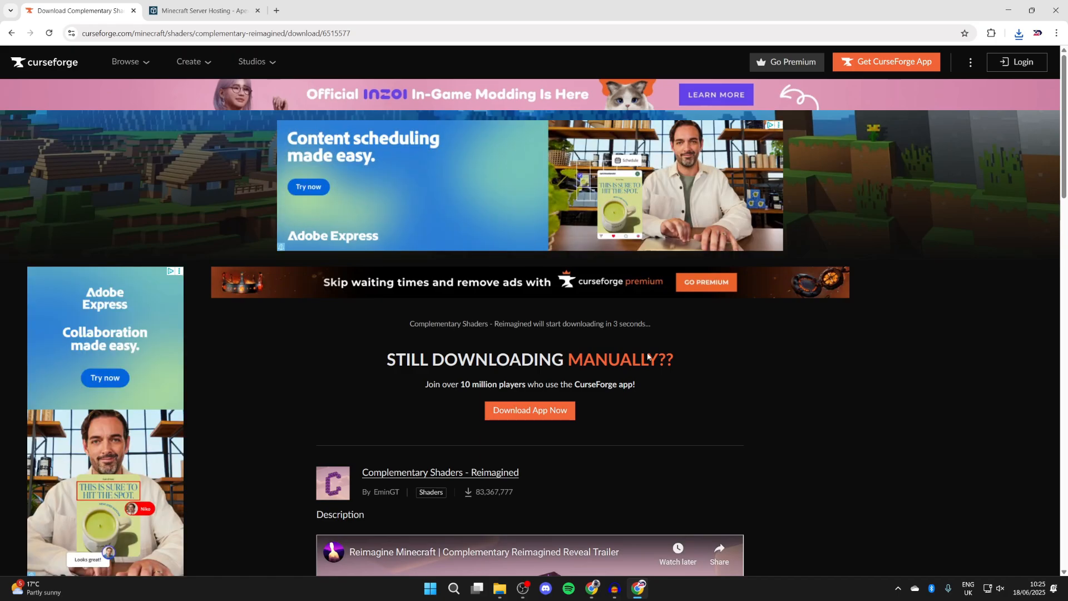
left_click(1019, 33)
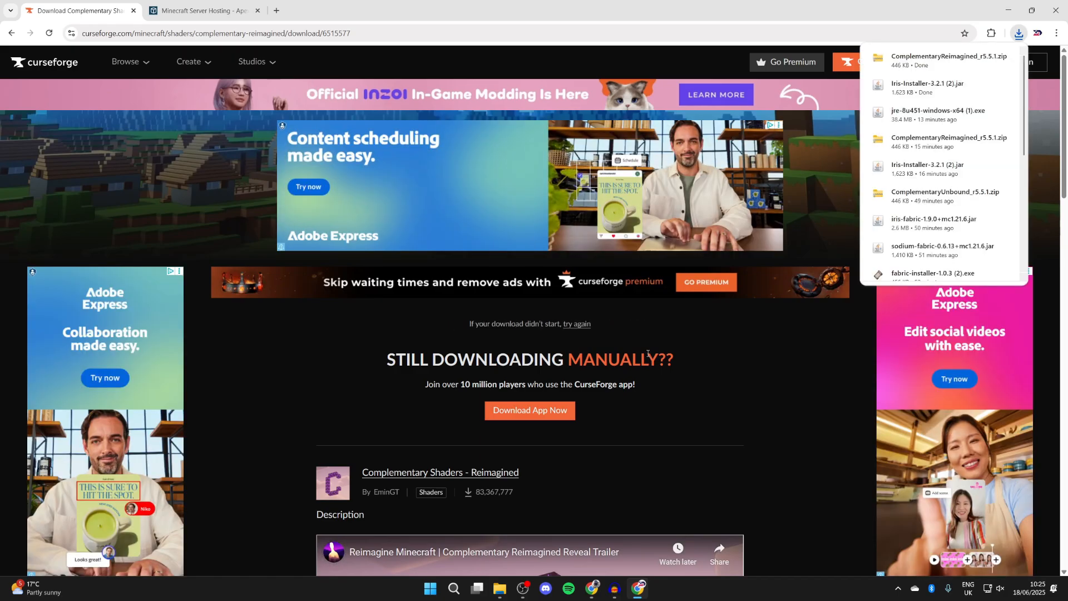
left_click(1017, 33)
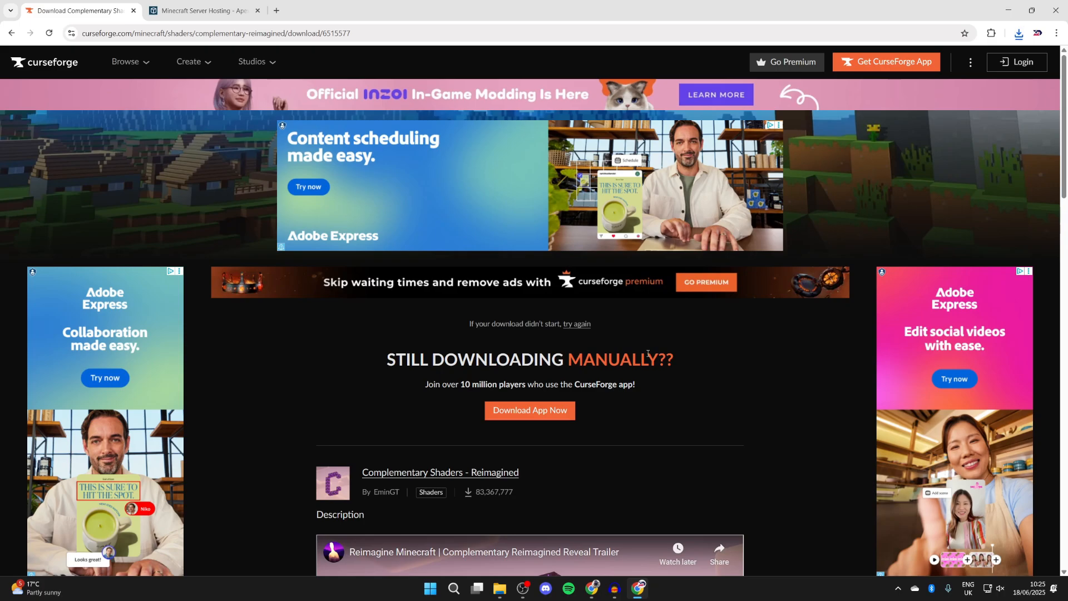
mouse_move(332, 167)
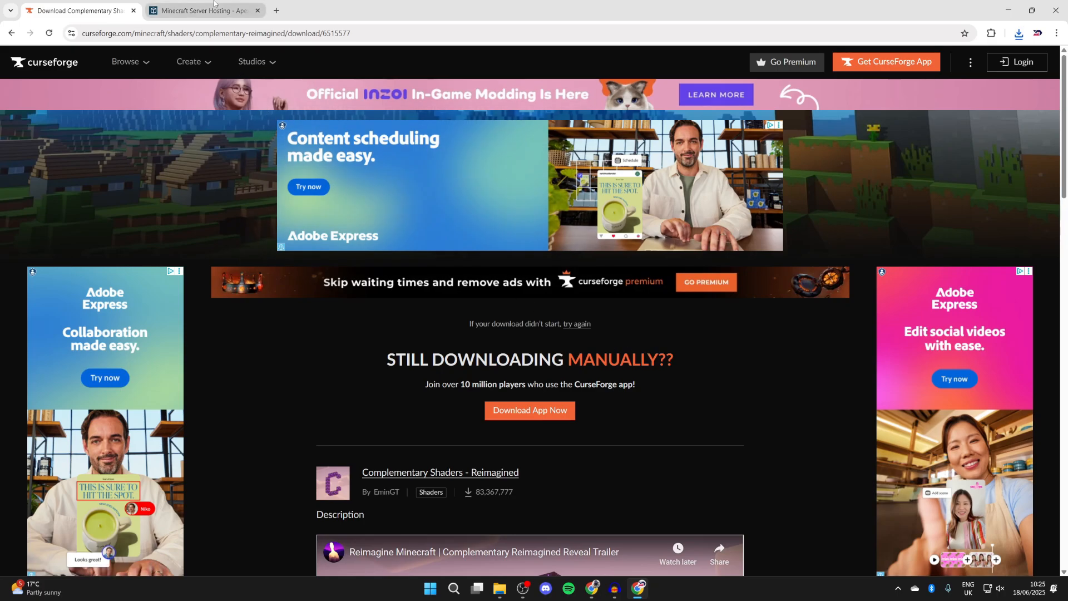
Switch to the Apex Hosting tab and scroll through its homepage feature sections
left_click(204, 10)
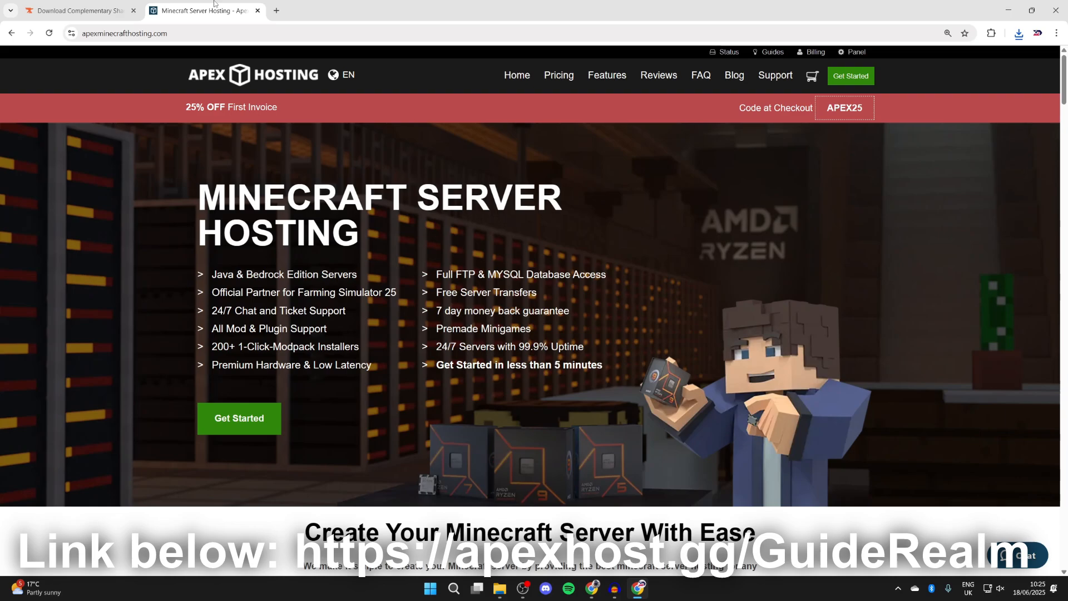
scroll("down", 3)
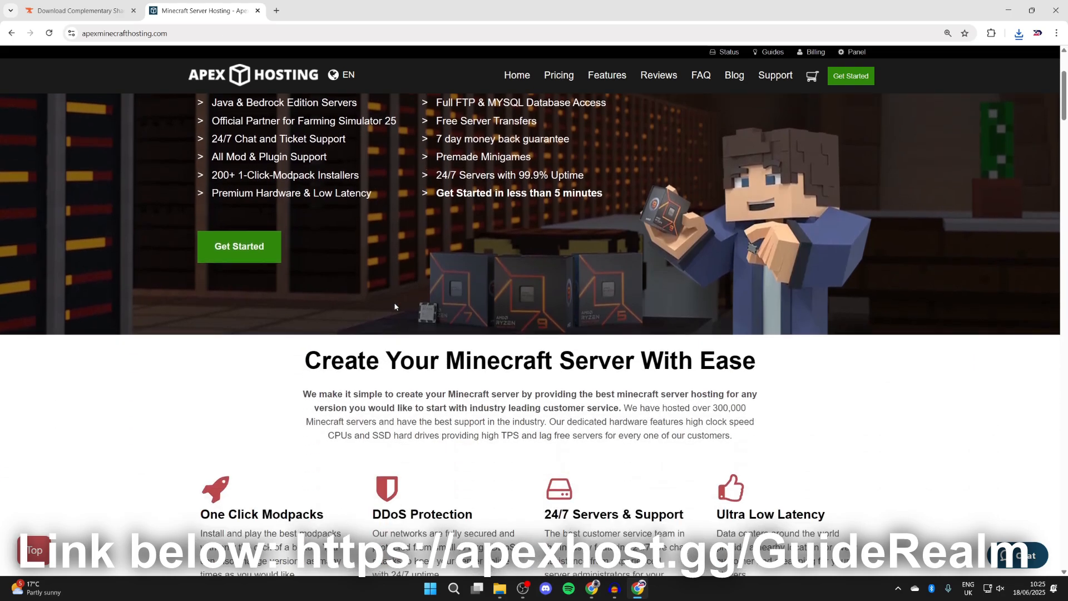
scroll("down", 3)
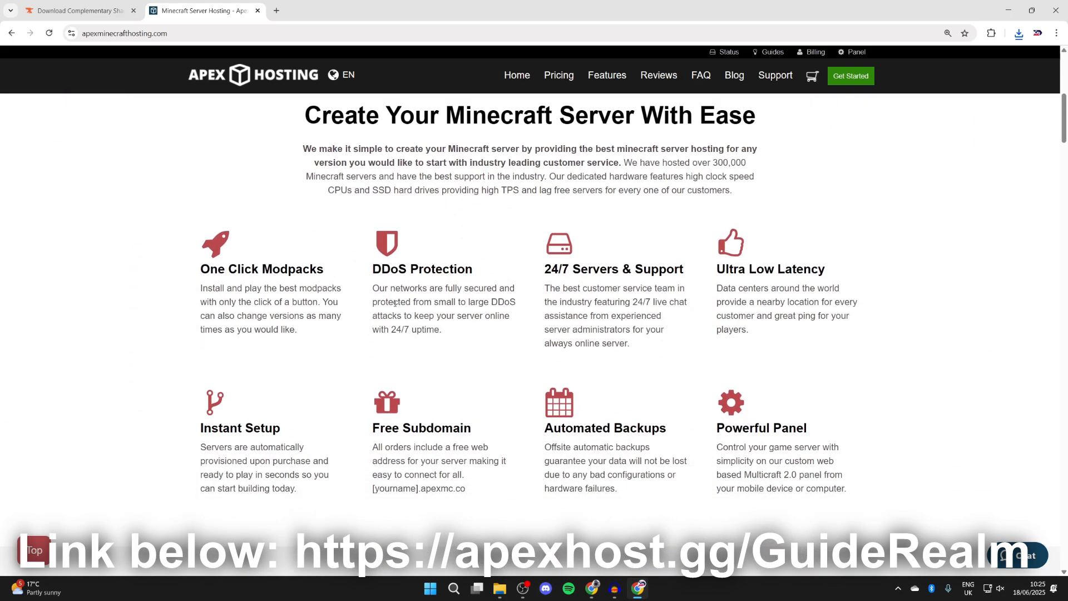
scroll("down", 3)
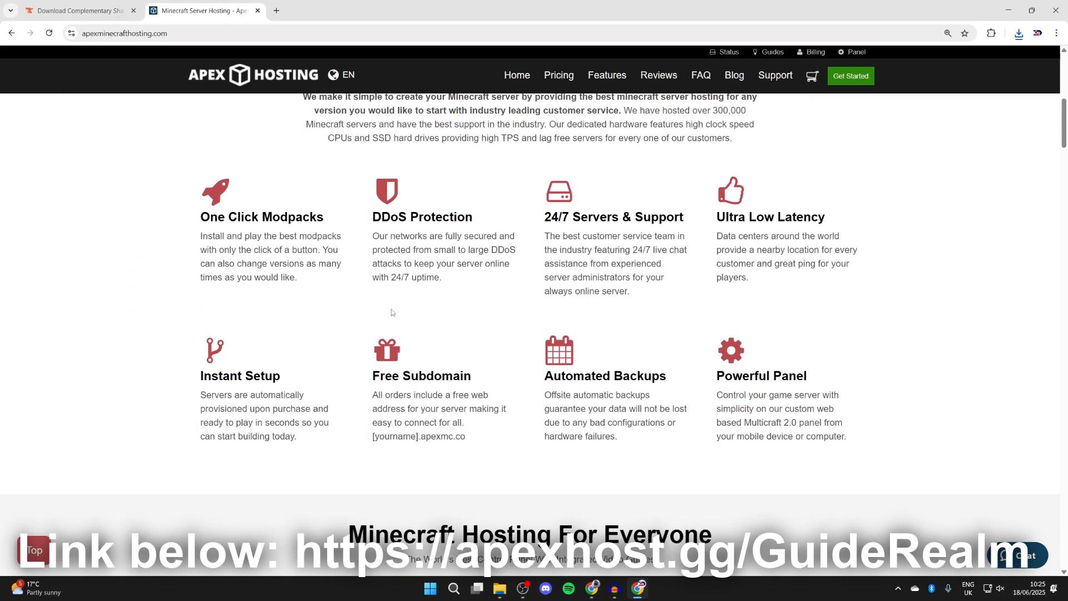
mouse_move(375, 293)
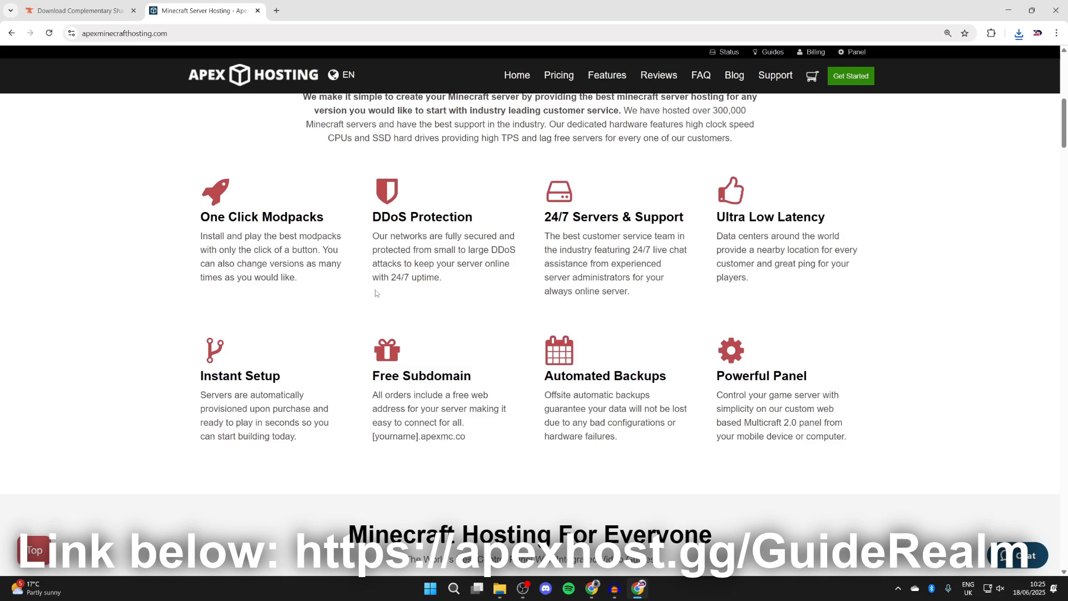
mouse_move(464, 302)
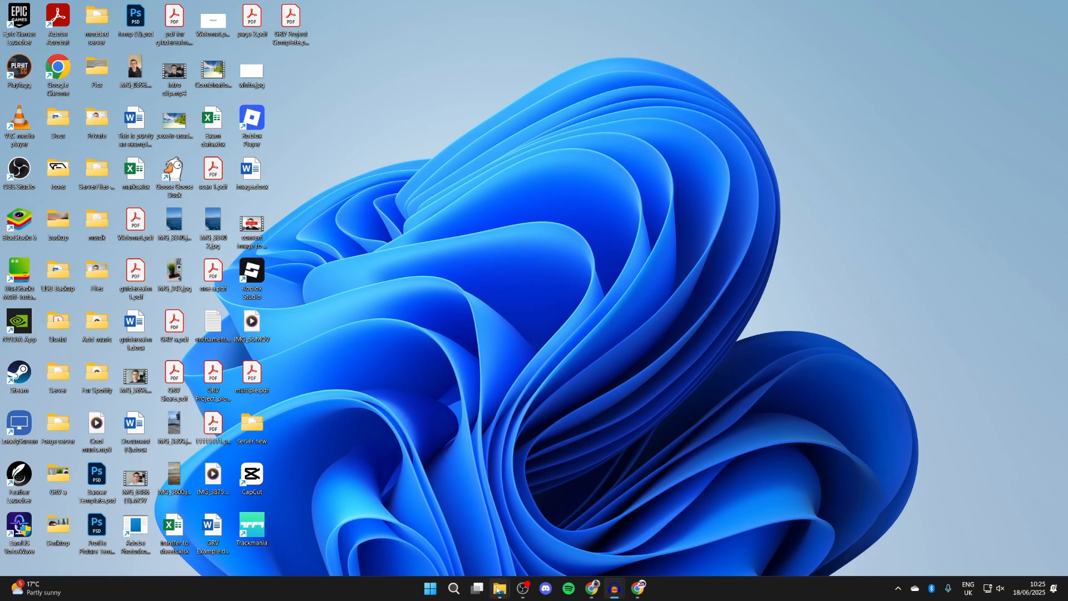
Open File Explorer's Downloads folder and run the Iris-Installer jar
left_click(500, 594)
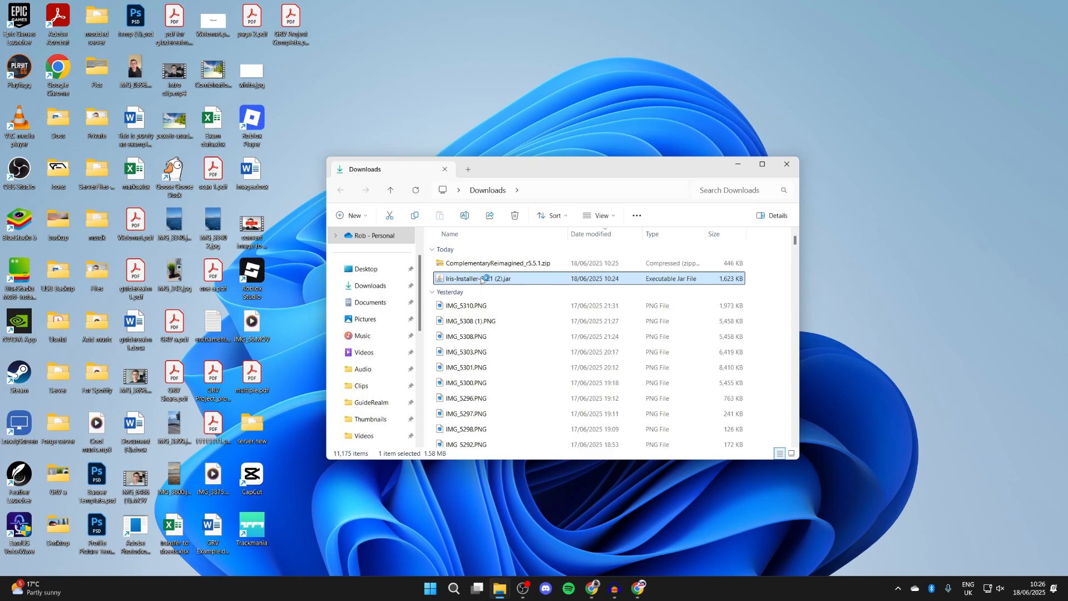
double_click(480, 278)
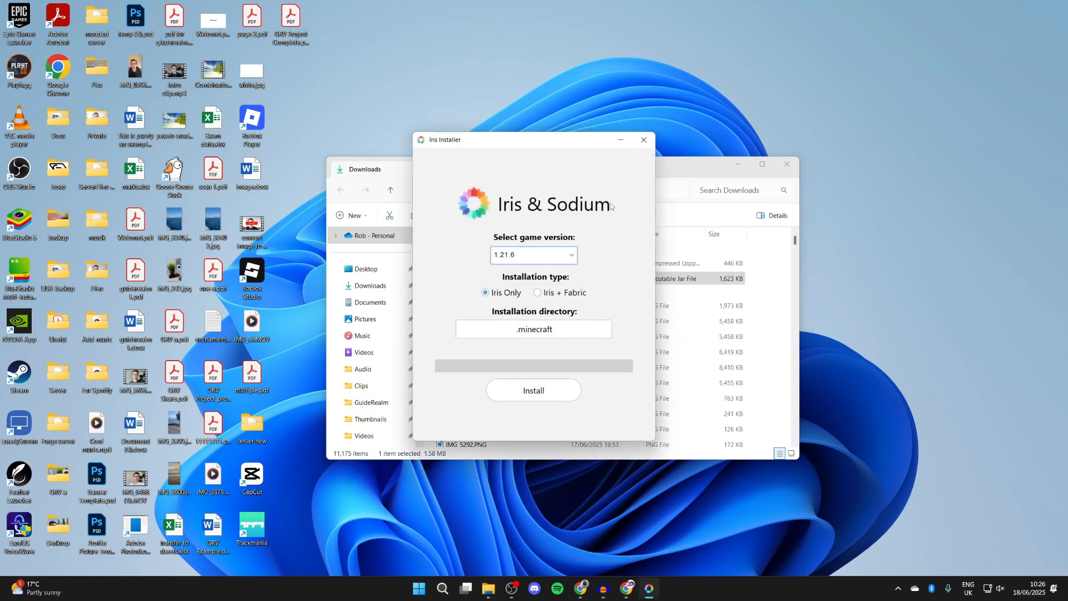
mouse_move(613, 188)
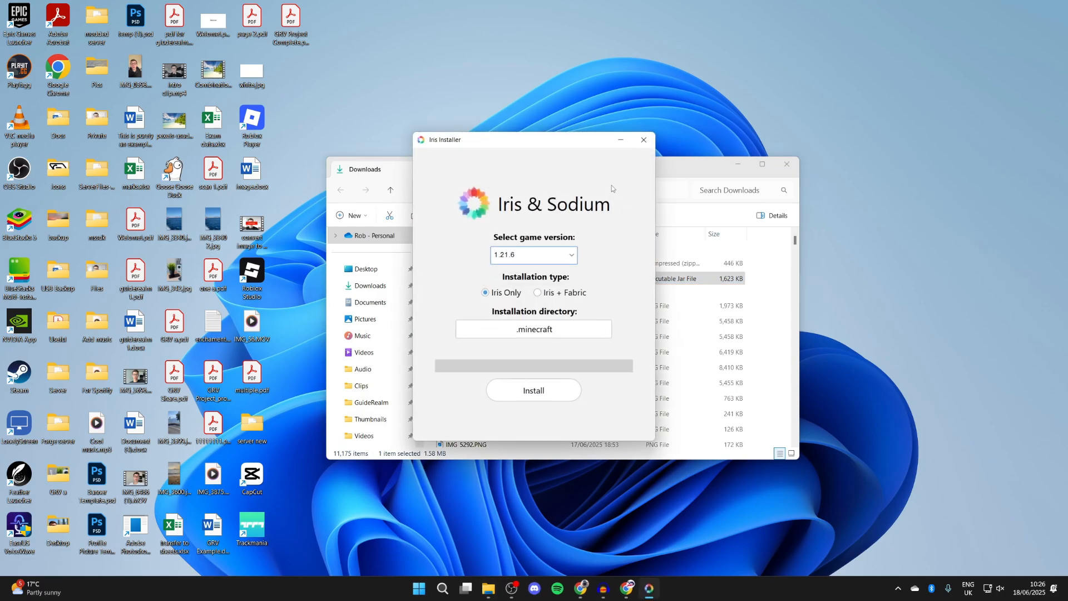
mouse_move(656, 492)
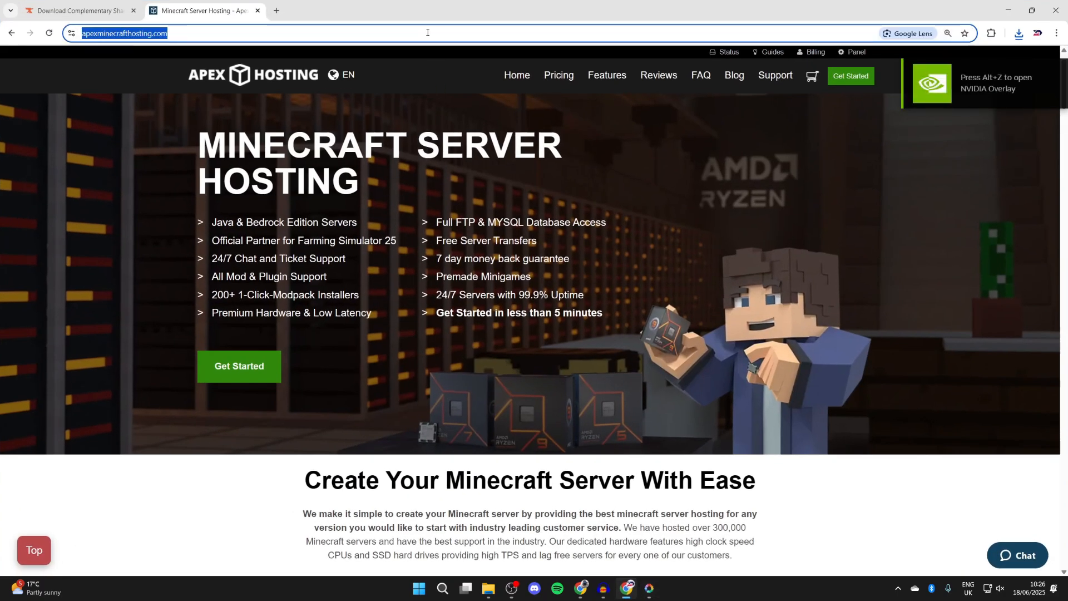
Go to java.com and download Java 8 Update 451 for desktops
type("java.com")
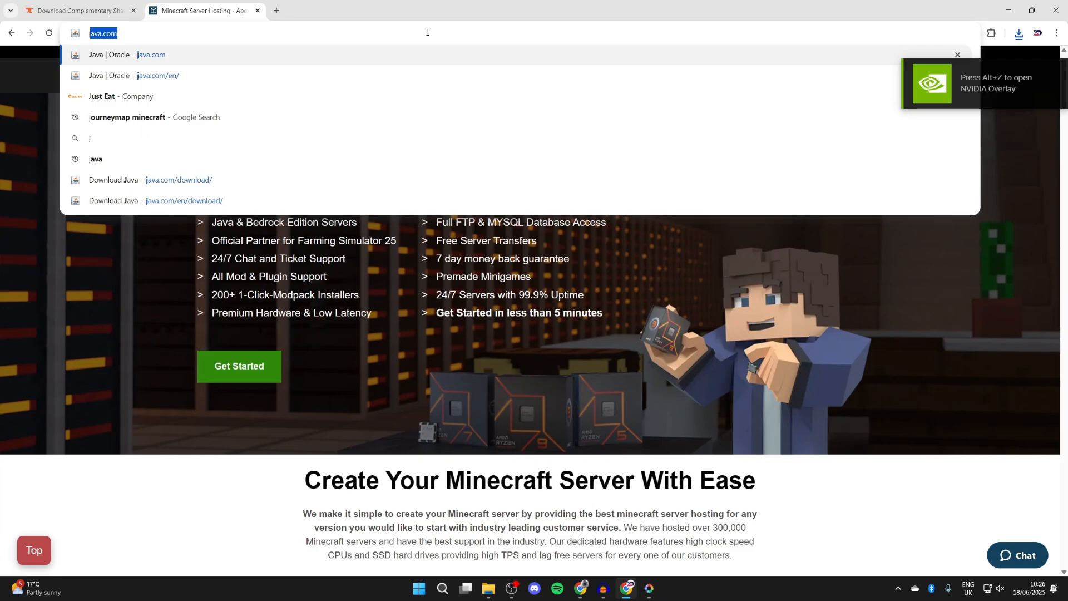
left_click(133, 76)
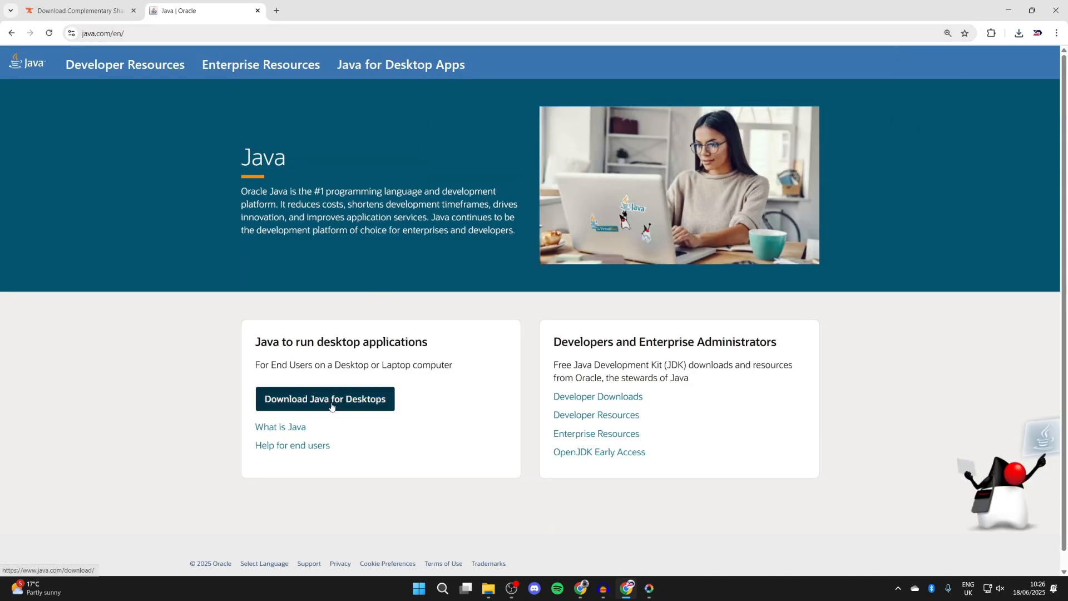
left_click(325, 398)
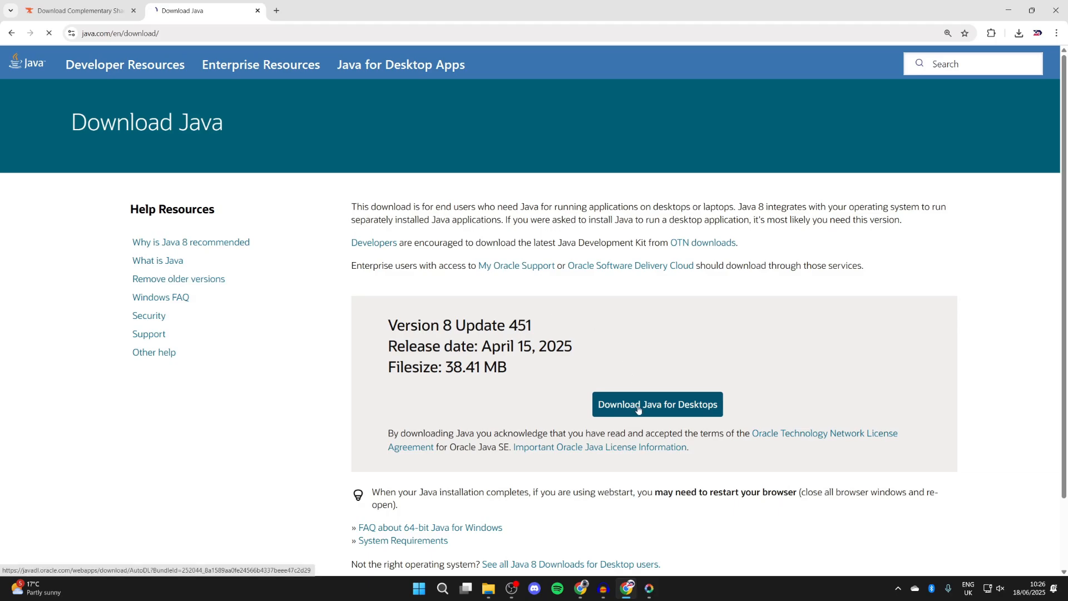
left_click(1019, 32)
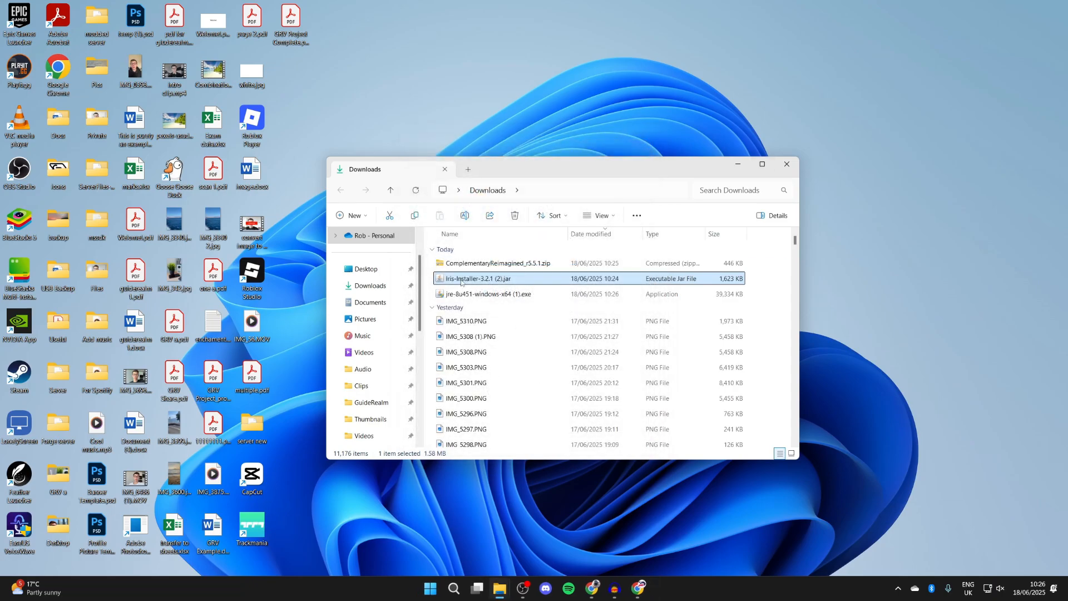
Open the Iris installer jar with Java and select game version 1.21.6
right_click(476, 278)
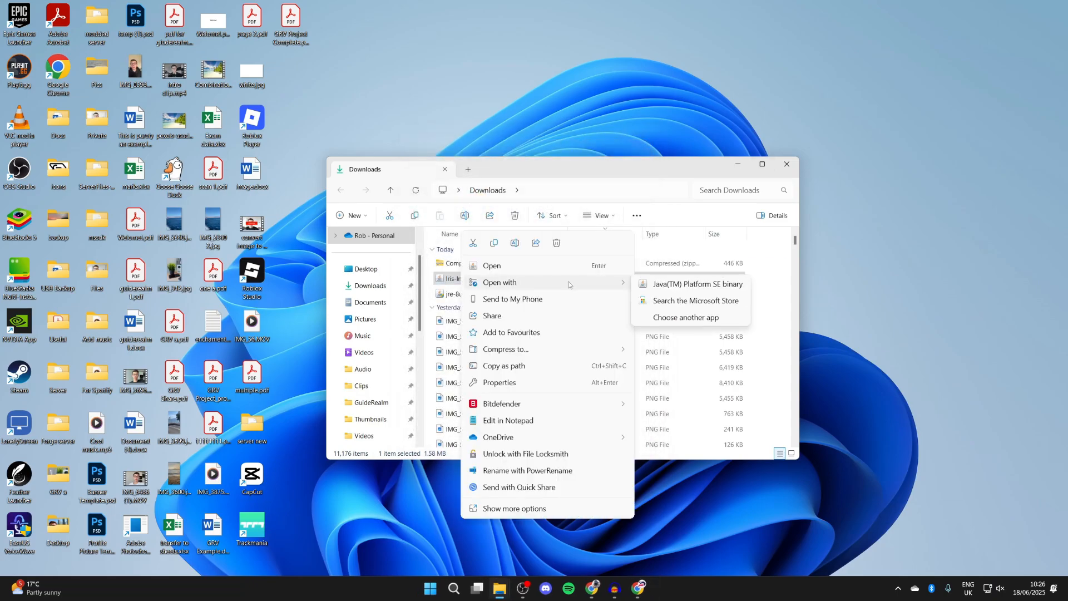
left_click(685, 317)
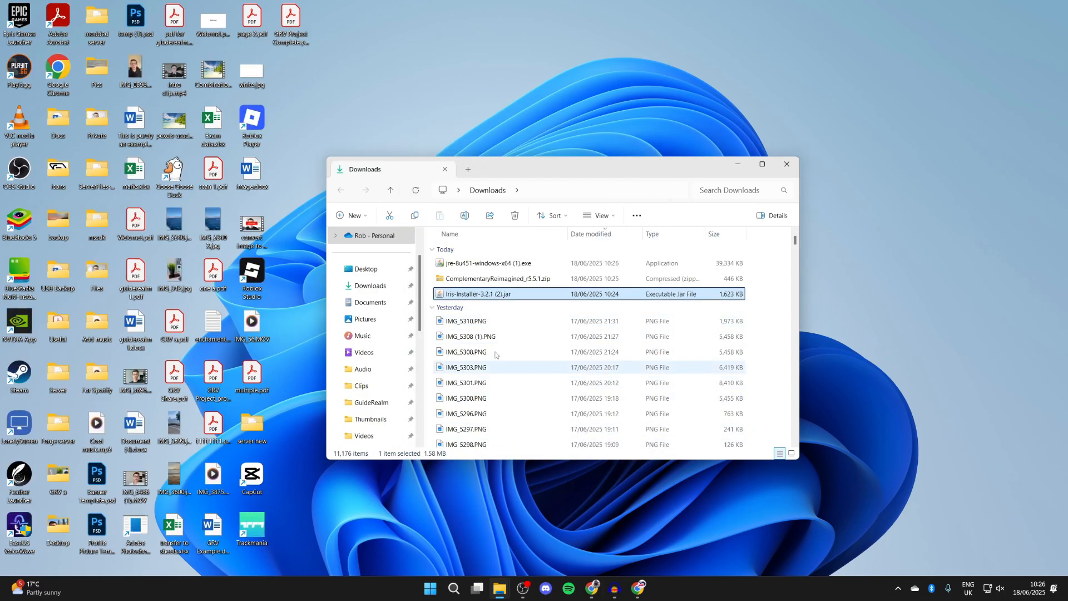
double_click(478, 294)
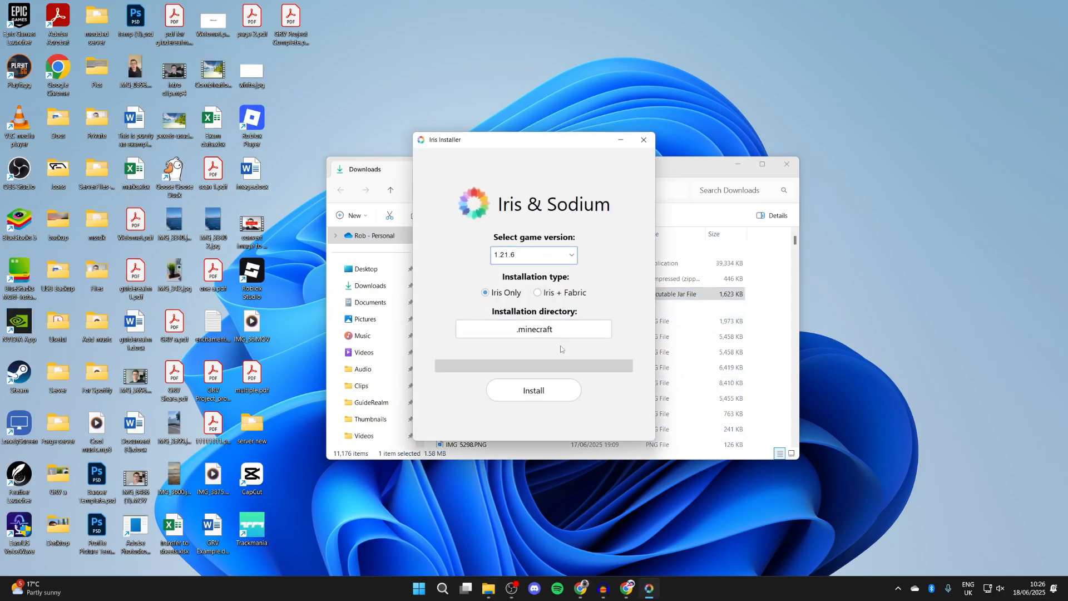
left_click(534, 254)
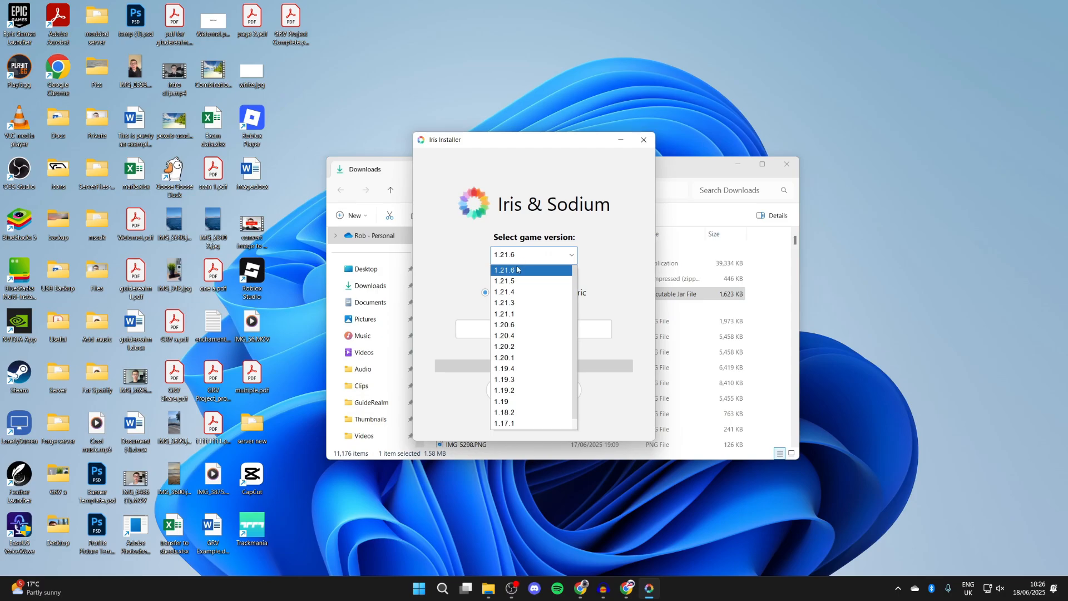
left_click(504, 269)
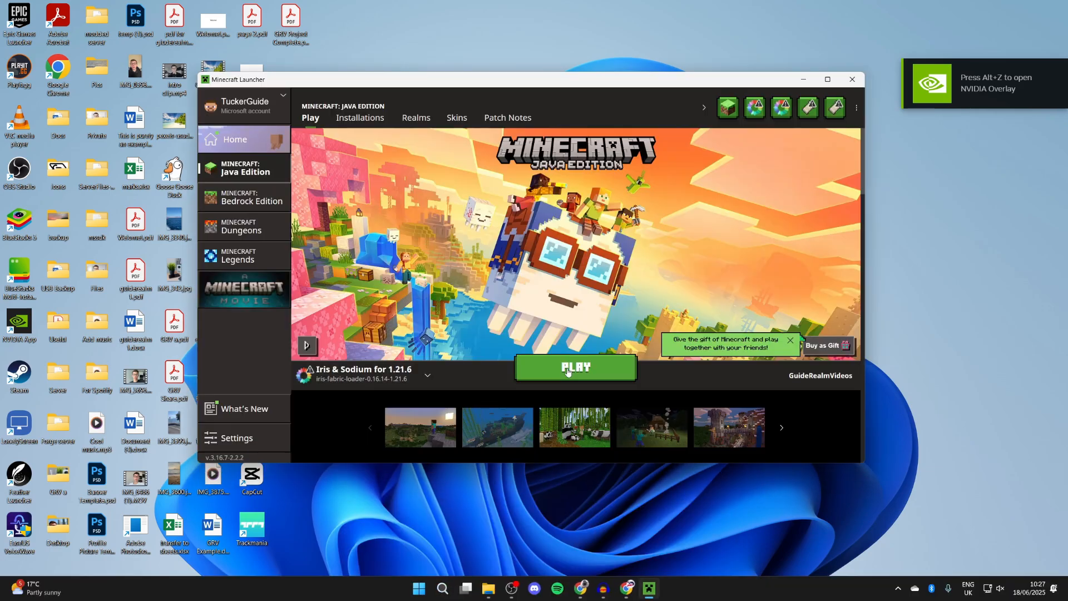
Select the 'Iris & Sodium for 1.21.6' installation in the launcher and click Play
left_click(428, 374)
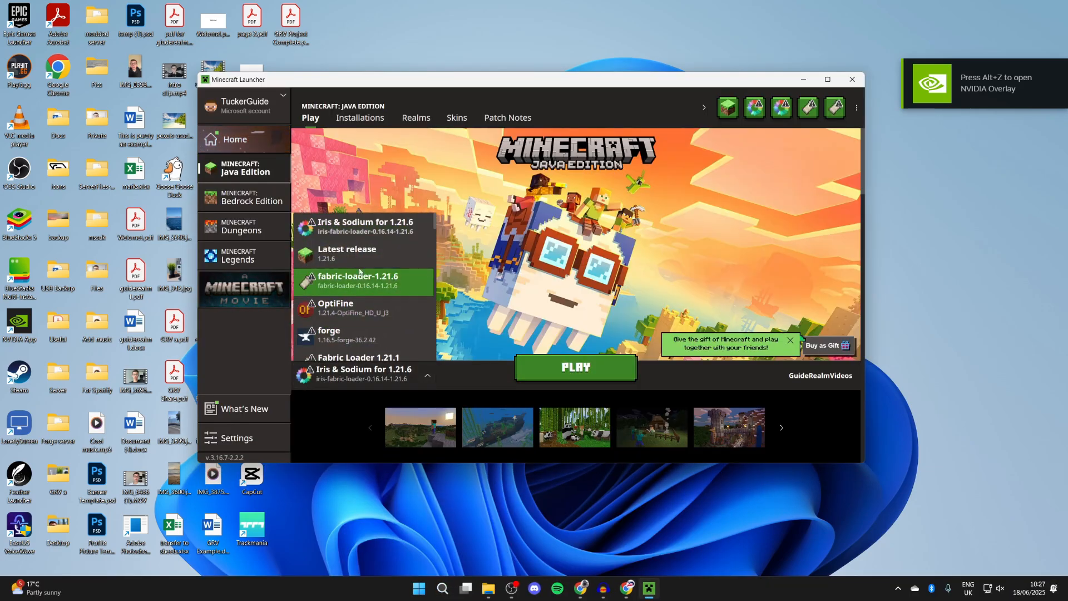
left_click(363, 227)
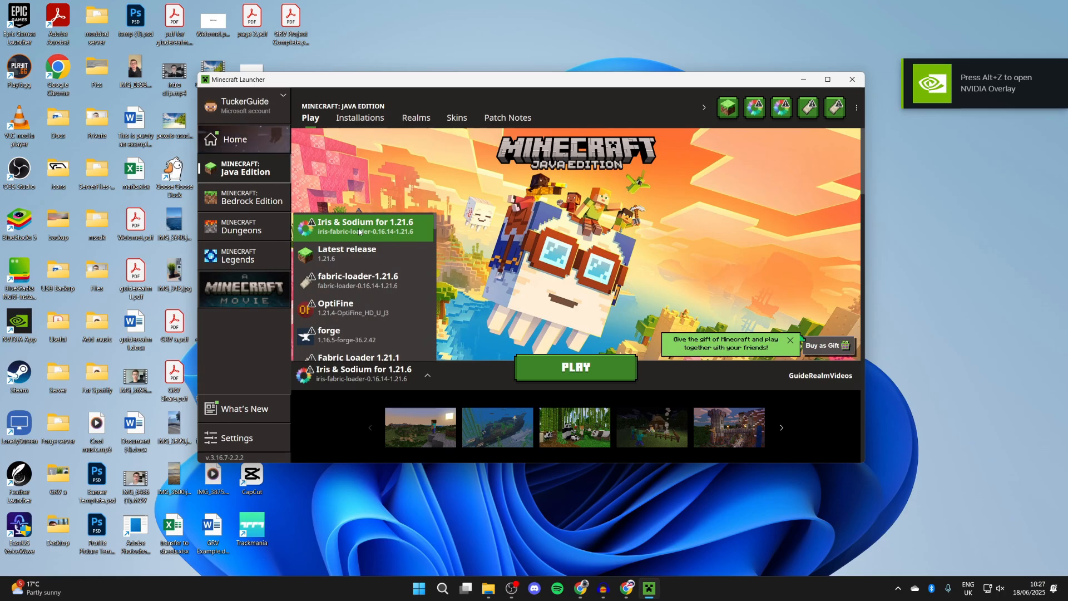
left_click(574, 368)
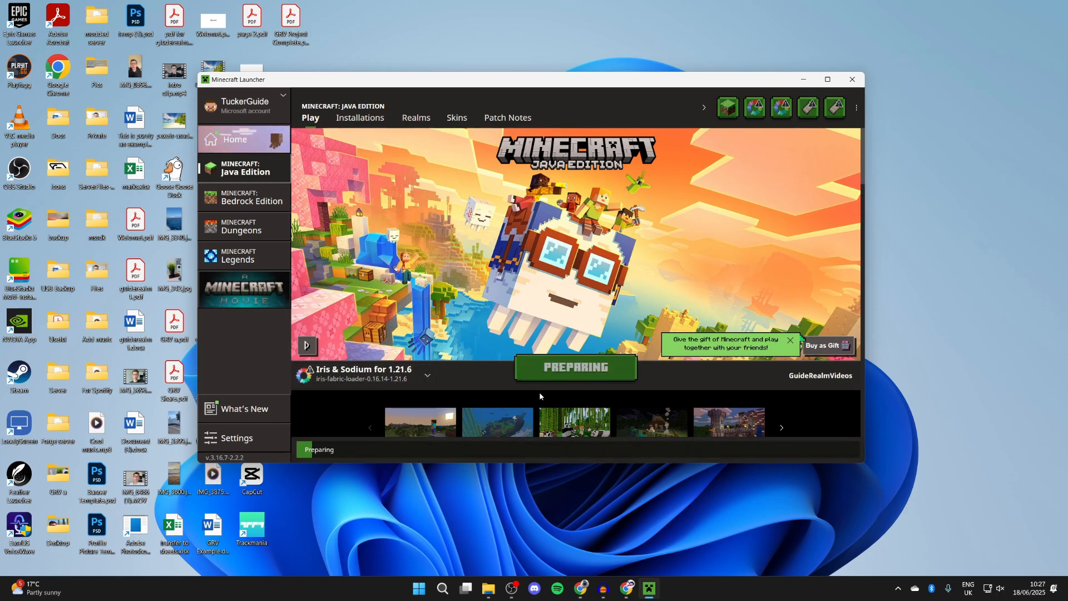
left_click(573, 367)
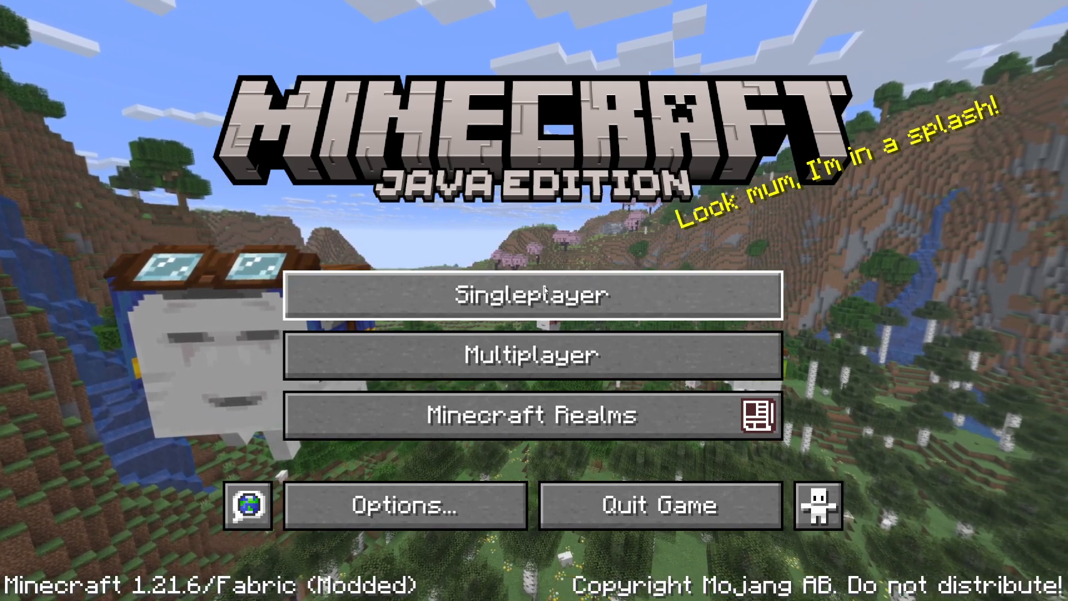
Enter a singleplayer world, open Video Settings > Shader Packs, and replace the existing shader zip
left_click(534, 295)
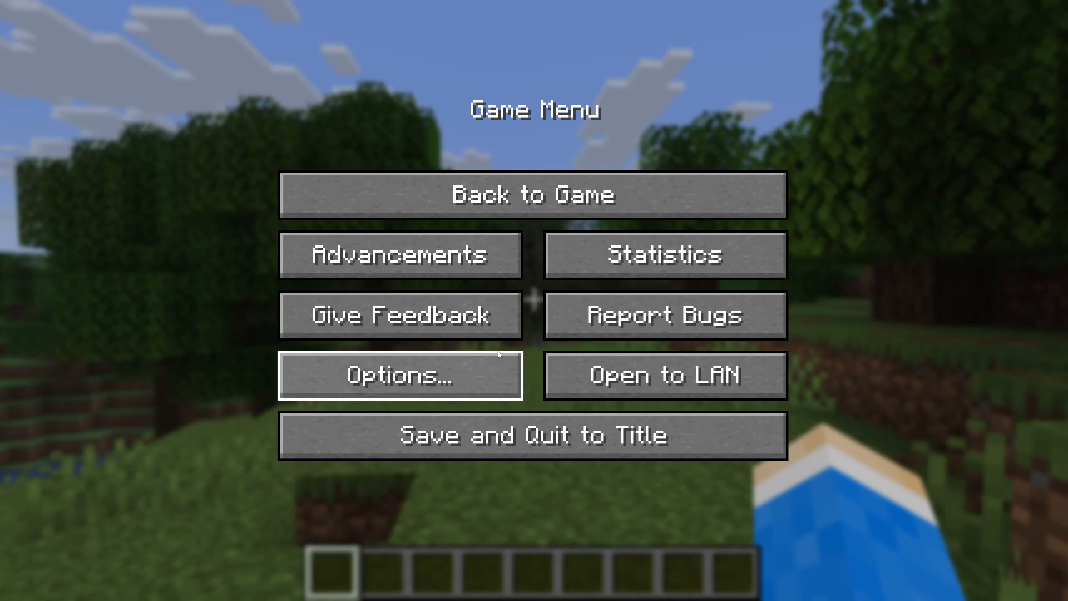
left_click(399, 374)
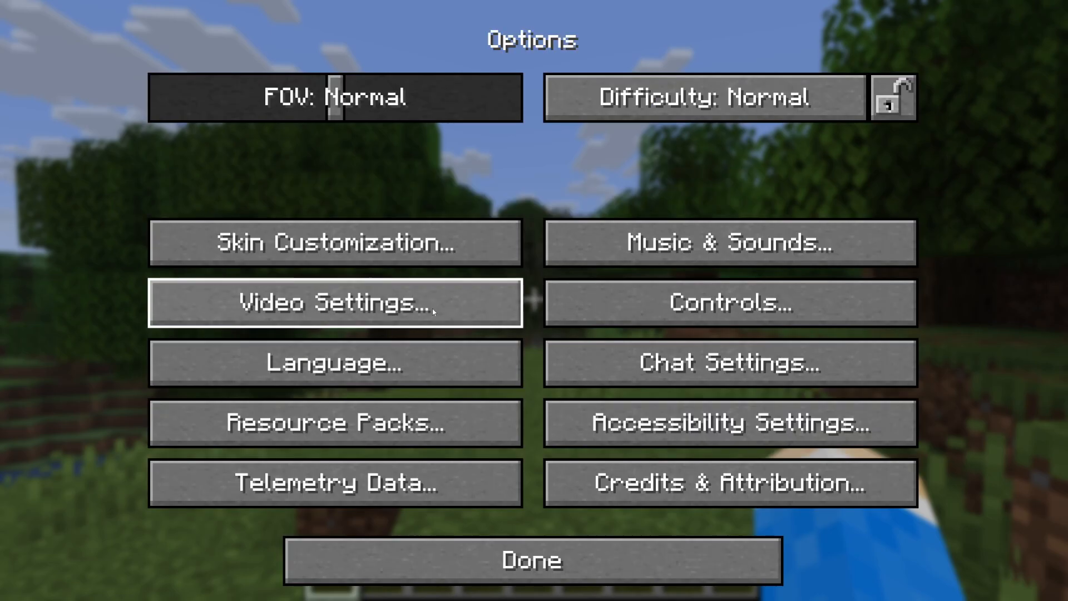
left_click(334, 301)
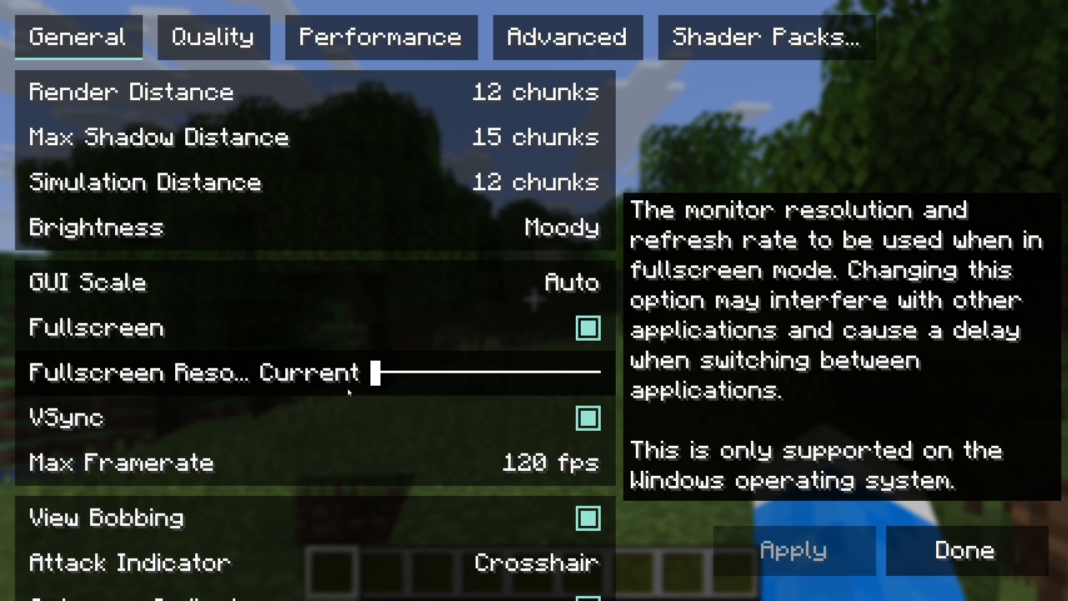
mouse_move(755, 283)
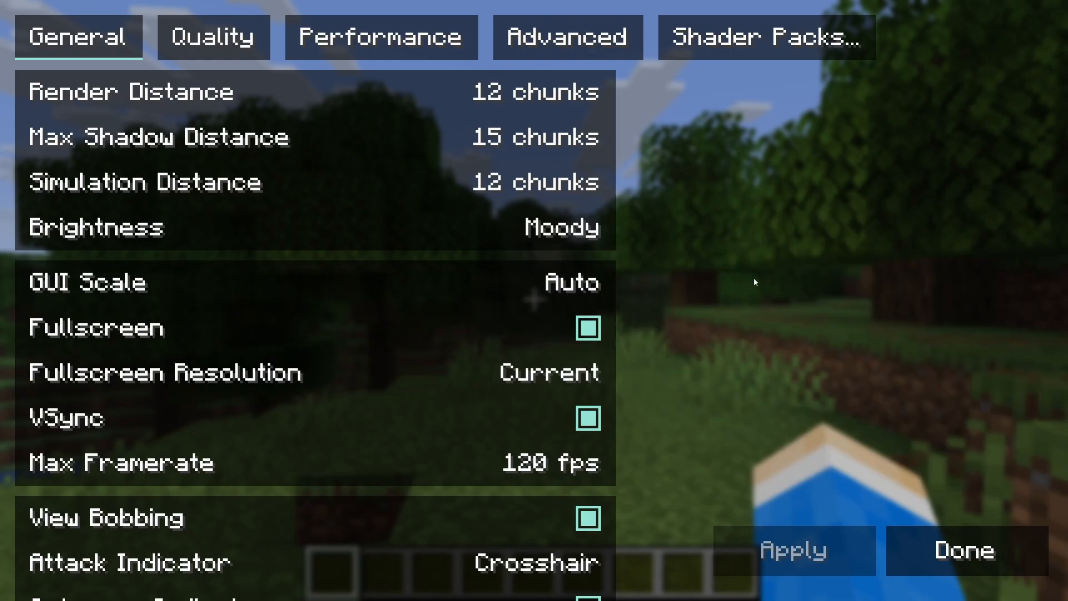
left_click(766, 36)
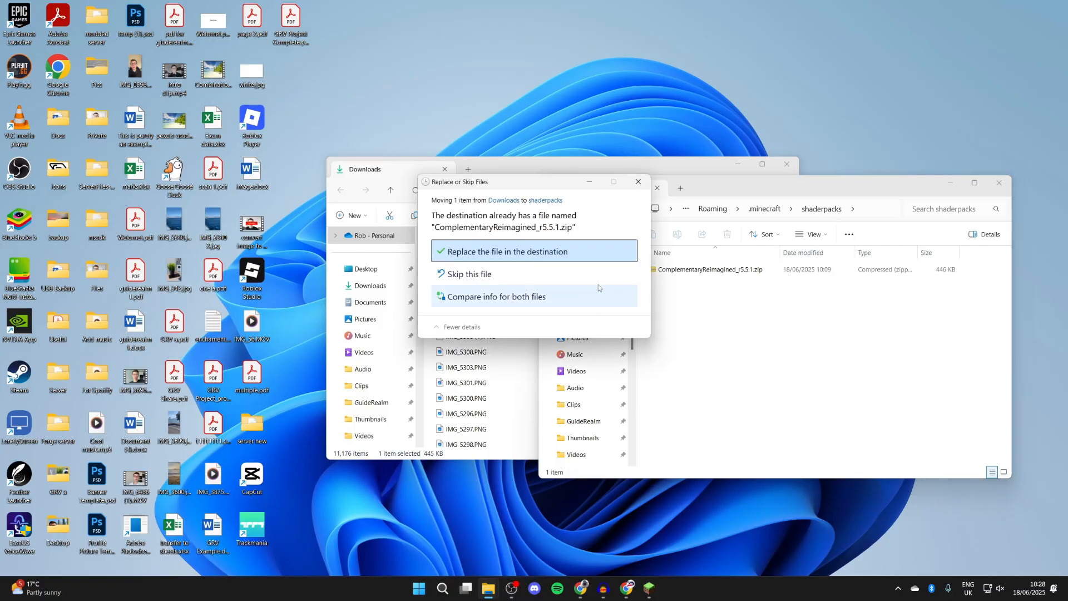
left_click(504, 251)
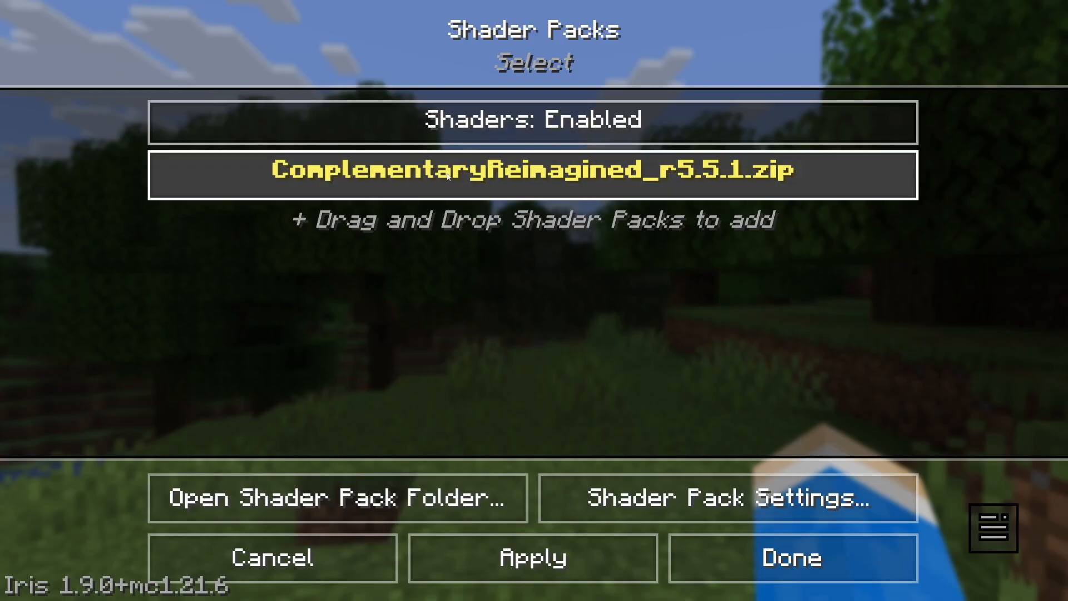
Select the ComplementaryReimagined_r5.5.1.zip shader pack and apply it to the world
left_click(533, 558)
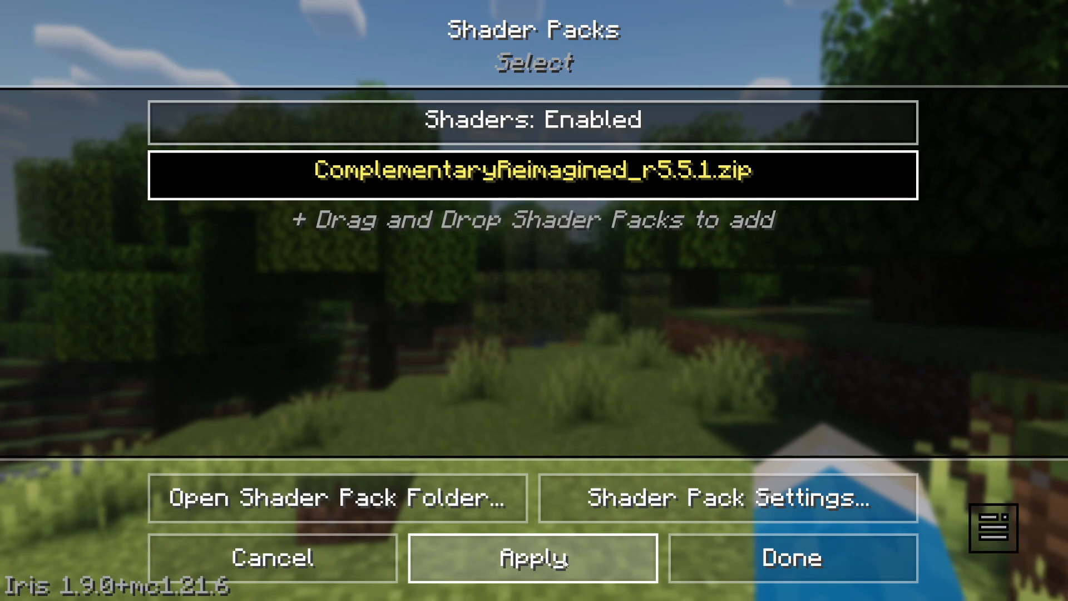
left_click(791, 557)
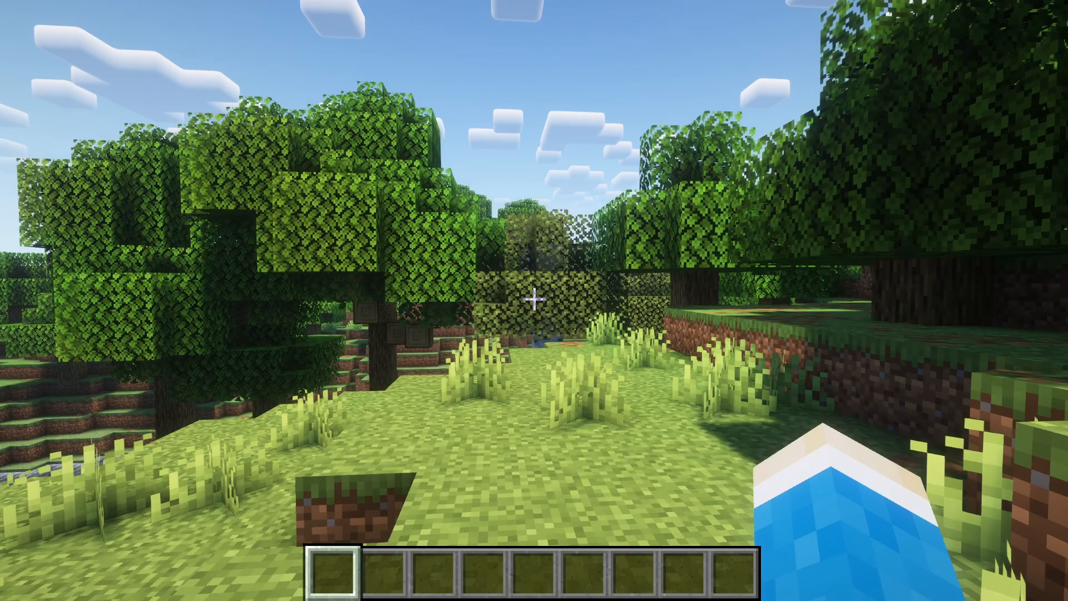